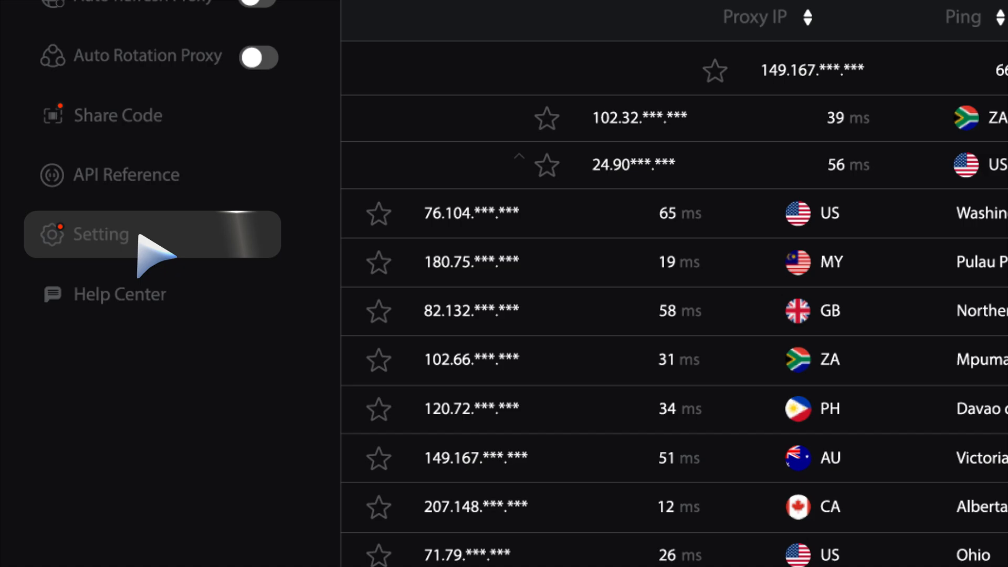
Set the proxy's Number of Ports to 20, starting from port 60000.
click(101, 234)
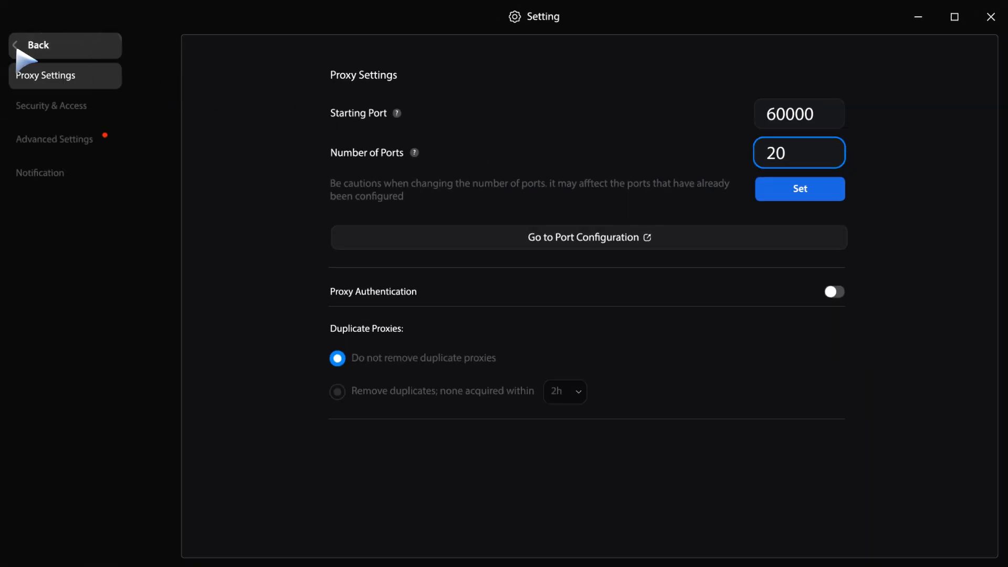
Go back from the Setting window to the main Proxy List.
click(37, 45)
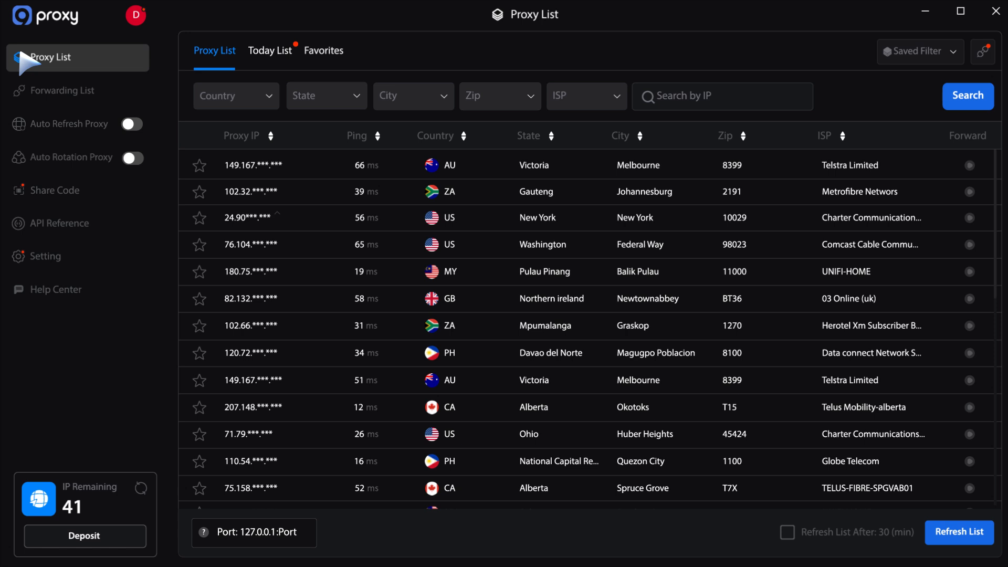
mouse_move(251, 115)
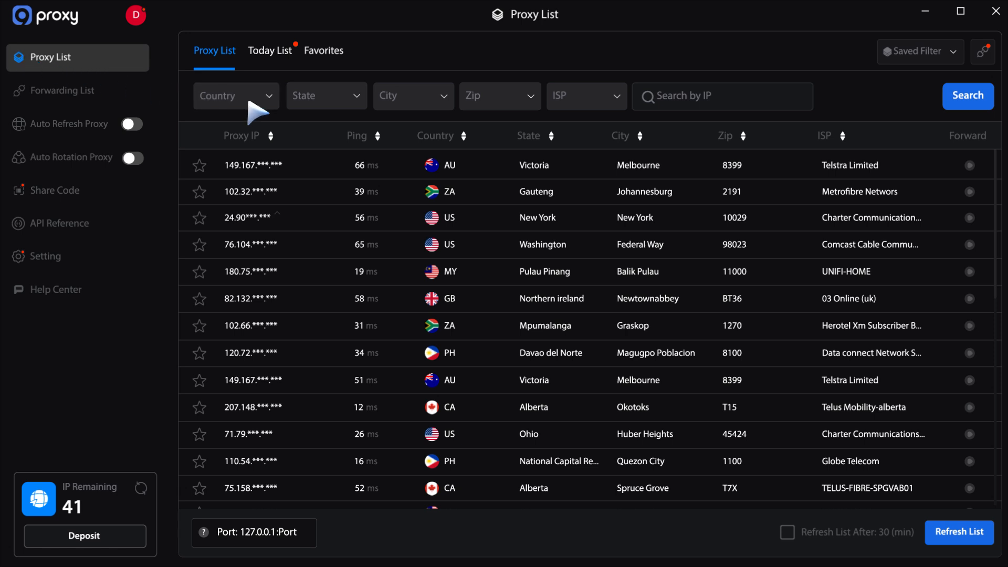
mouse_move(503, 113)
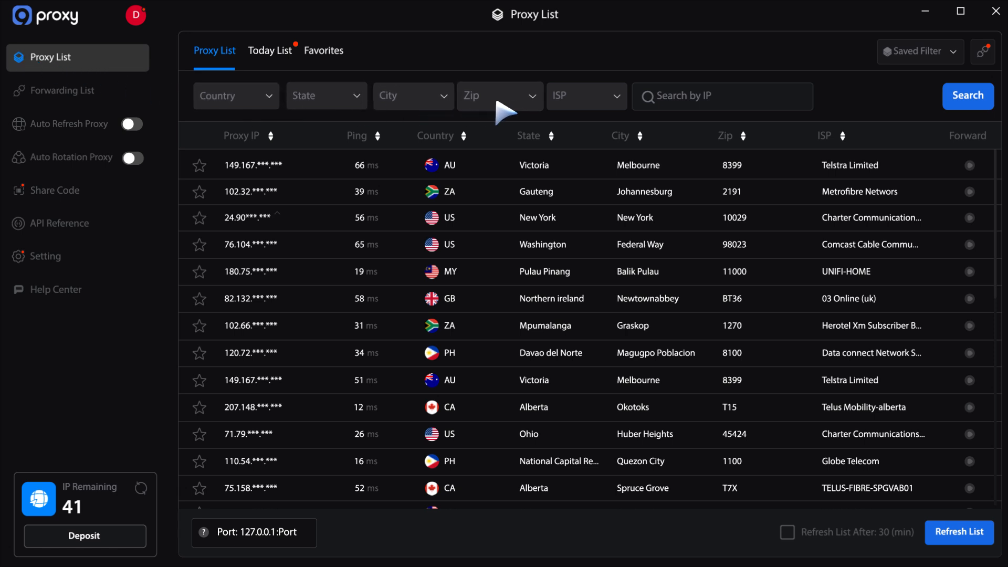
mouse_move(363, 109)
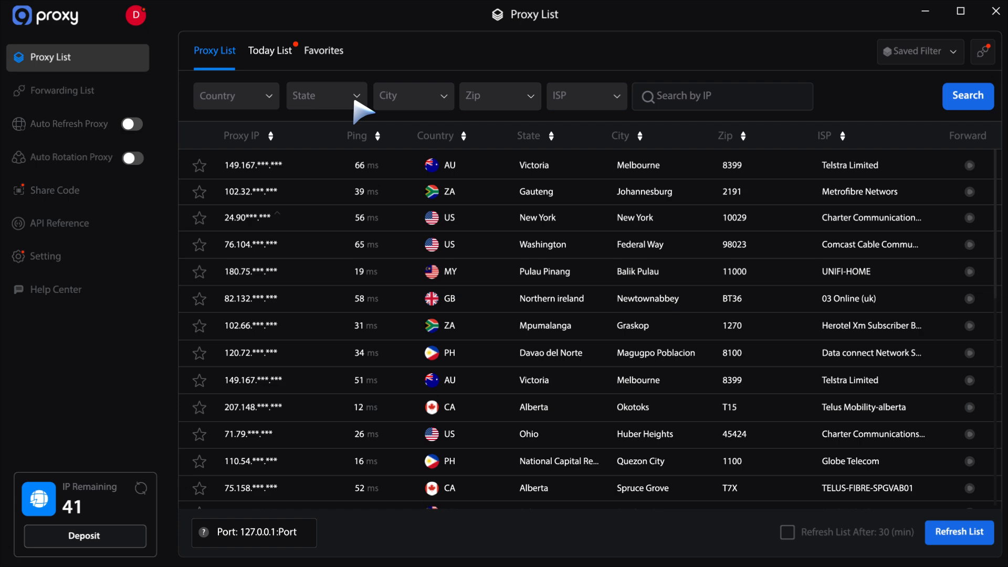
Filter the proxy list by country to United States (US) and apply it.
click(235, 95)
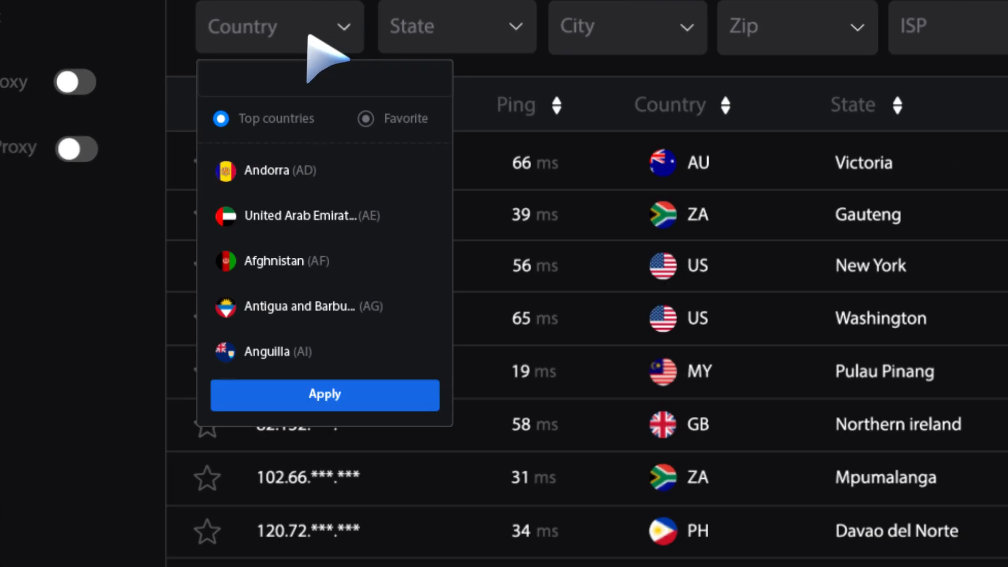
mouse_move(337, 97)
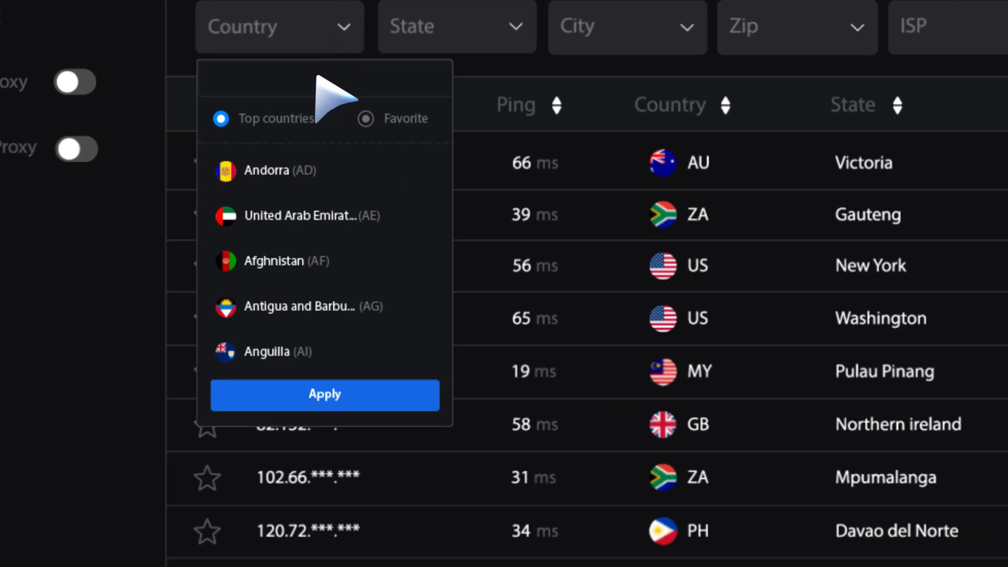
text(us)
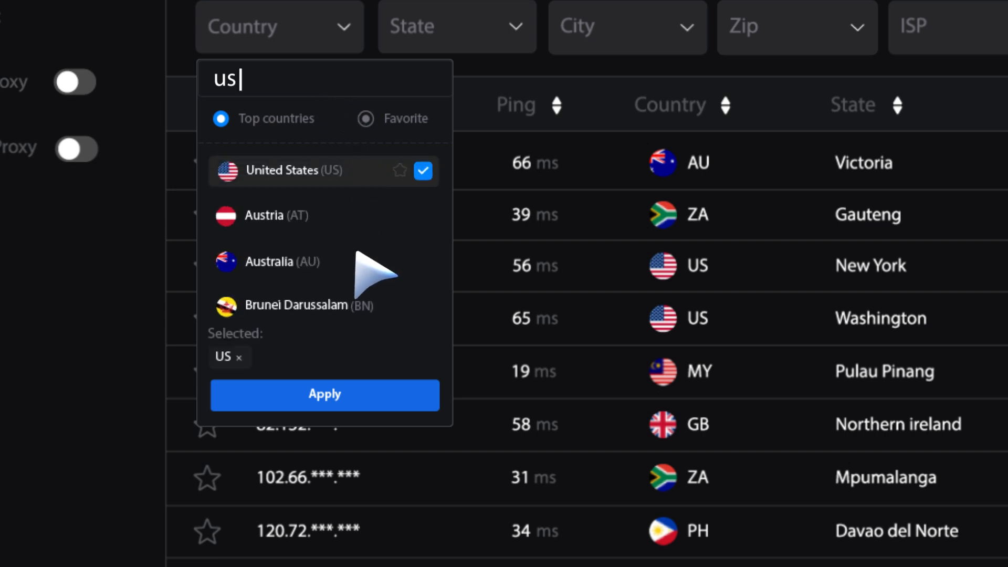
click(325, 394)
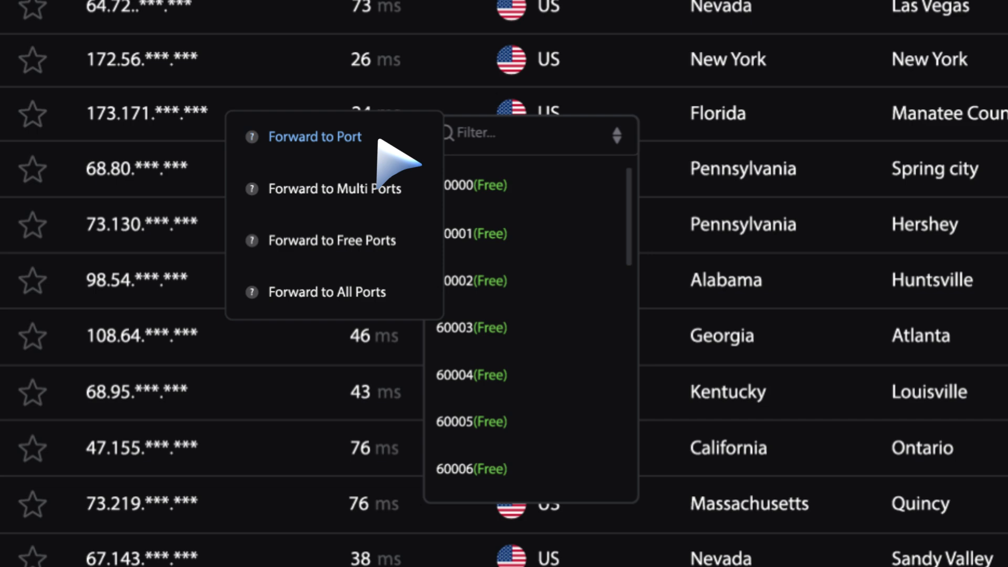
Forward the Florida US proxy to port 60000 (Free).
scroll(down, 3)
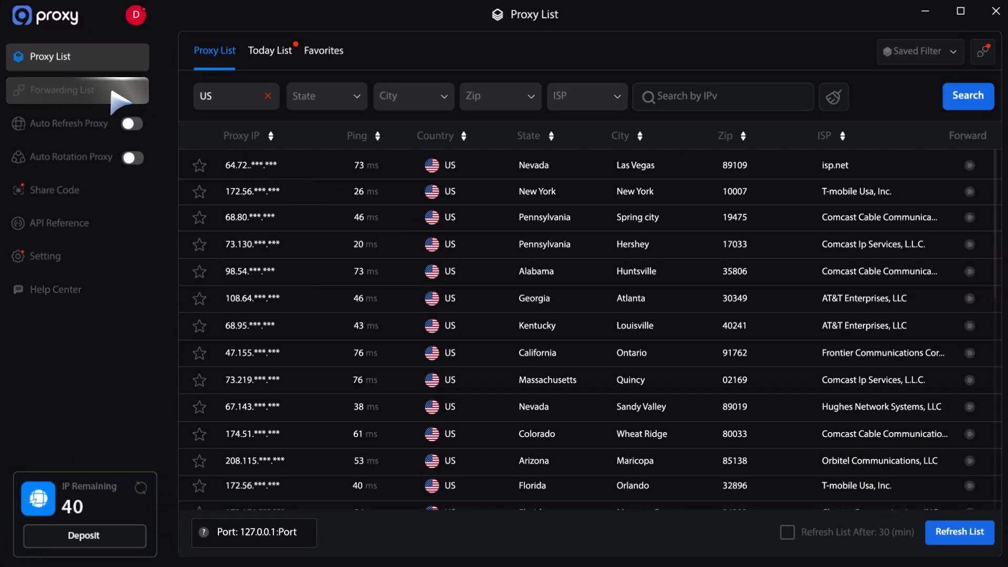
Copy the forwarded Manatee County US proxy's address from the Forwarding List.
click(64, 91)
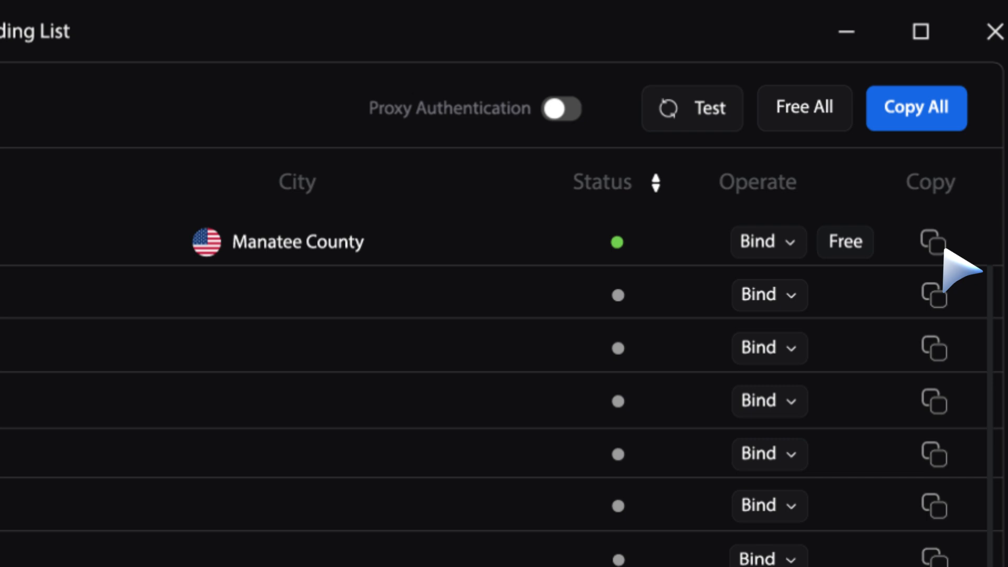
click(933, 243)
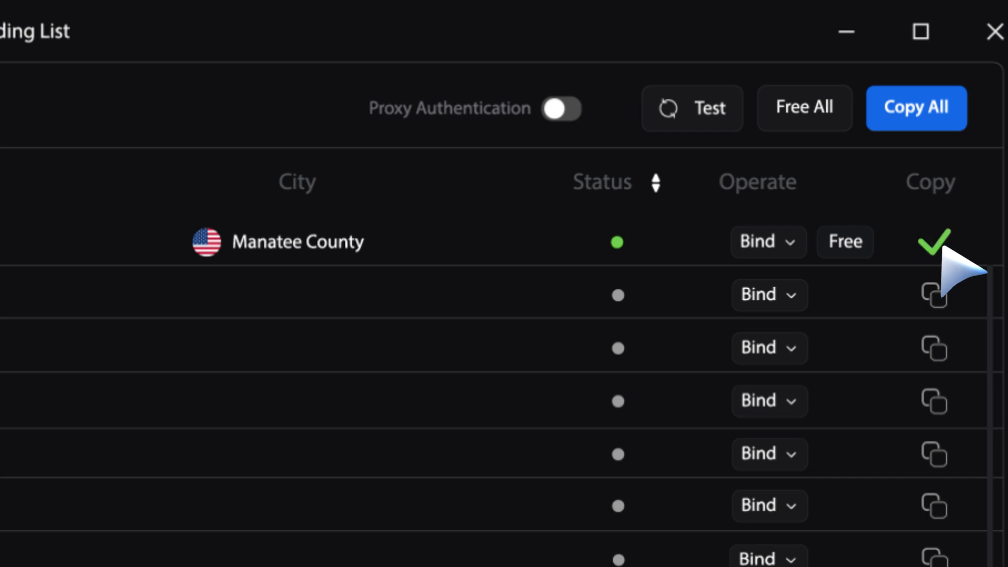